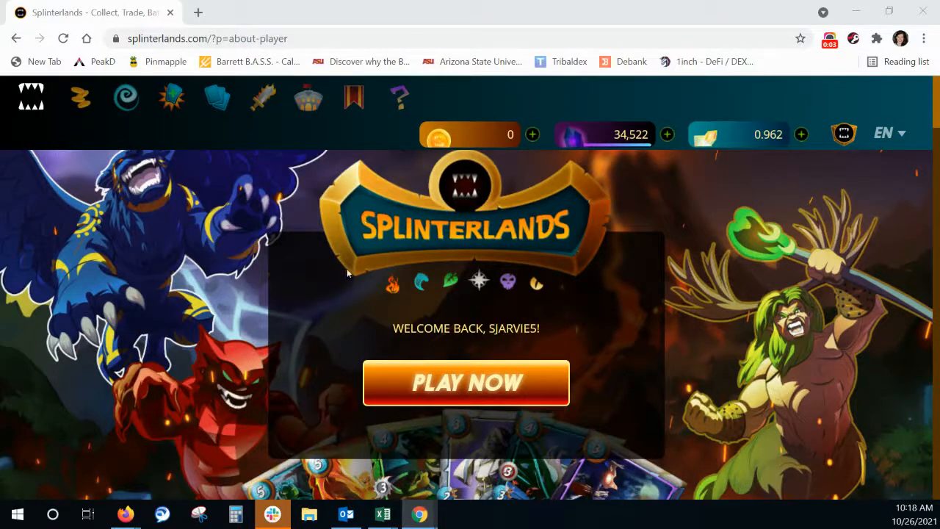
{"action": "mouse_move", "coordinate": [311, 243]}
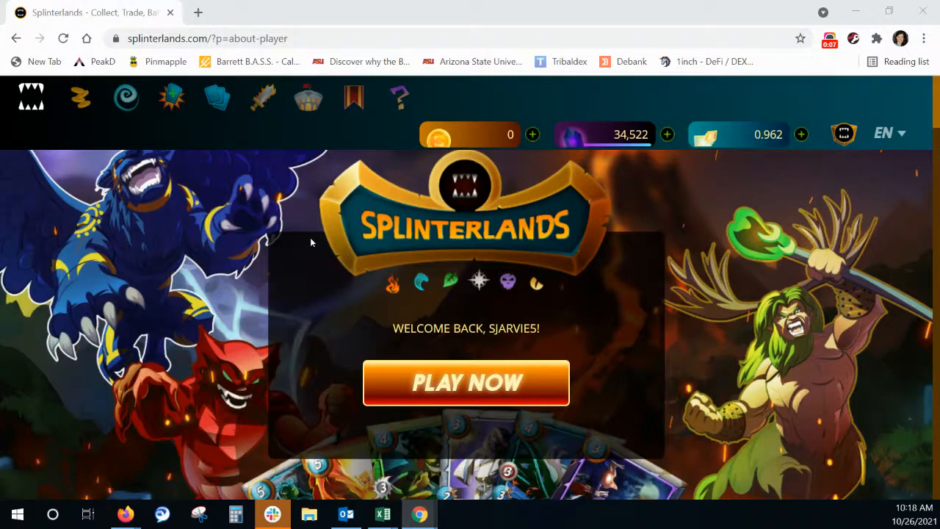
{"action": "mouse_move", "coordinate": [751, 142]}
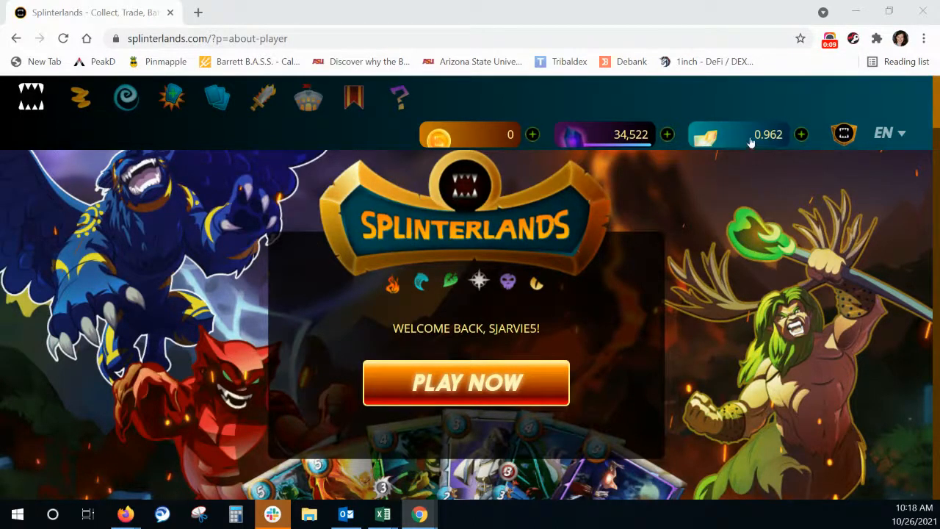
{"action": "mouse_move", "coordinate": [401, 138]}
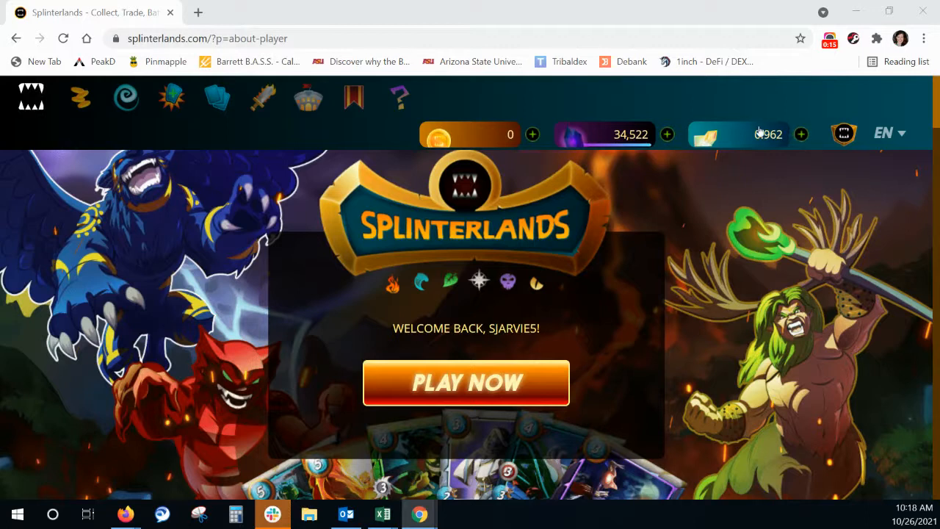
- Open the SPS page from the top-bar balance and review the 334.424 SPS airdrop breakdown
{"action": "left_click", "coordinate": [707, 134]}
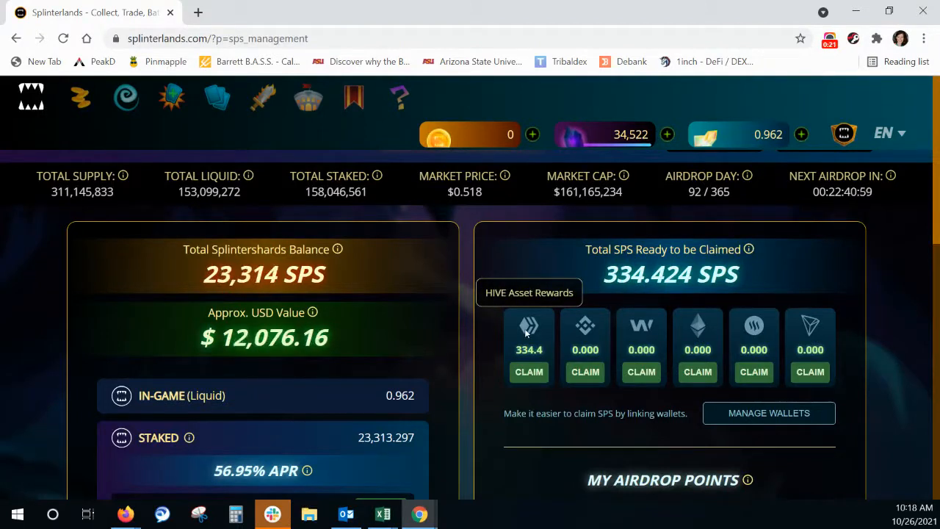
{"action": "scroll", "scroll_direction": "down", "scroll_amount": 3}
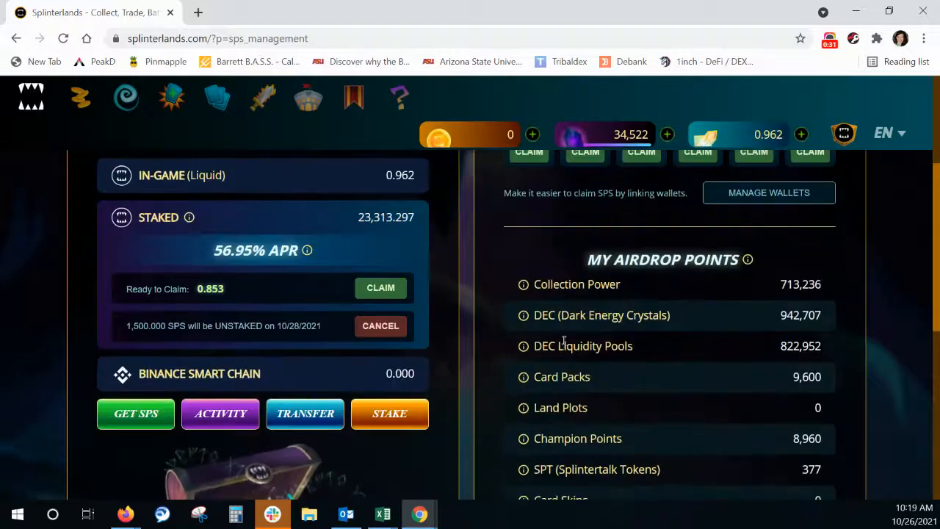
{"action": "scroll", "scroll_direction": "up", "scroll_amount": 3}
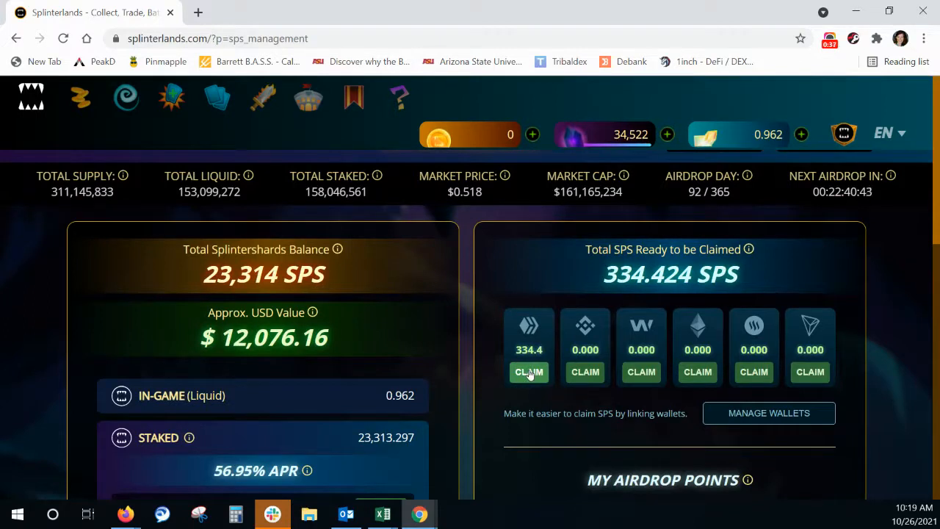
- Claim and confirm the 334.424 SPS HIVE-asset airdrop, bringing liquid SPS to 335.386
{"action": "left_click", "coordinate": [528, 372]}
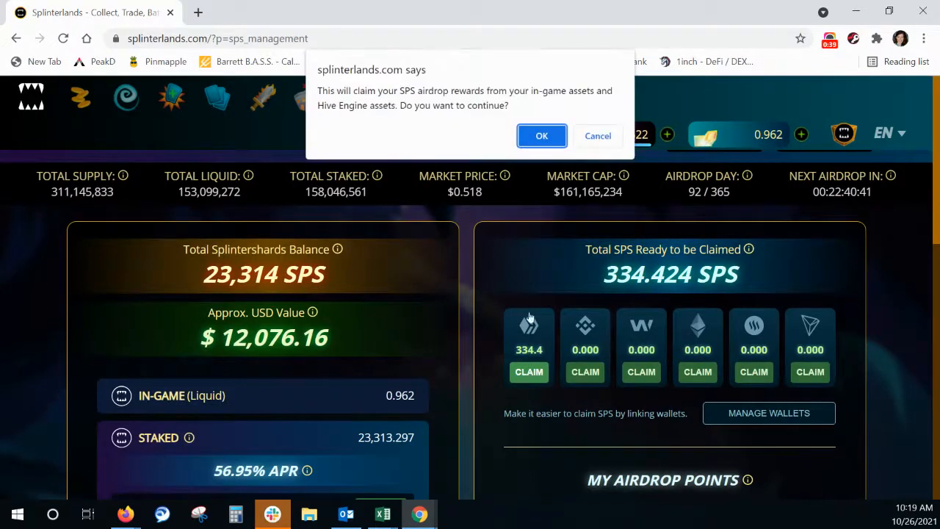
{"action": "left_click", "coordinate": [542, 136]}
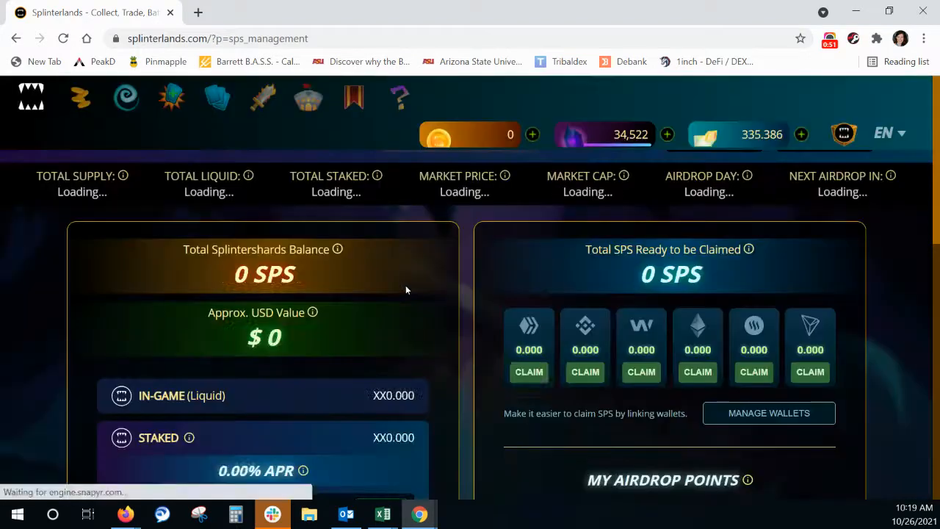
{"action": "scroll", "scroll_direction": "down", "scroll_amount": 3}
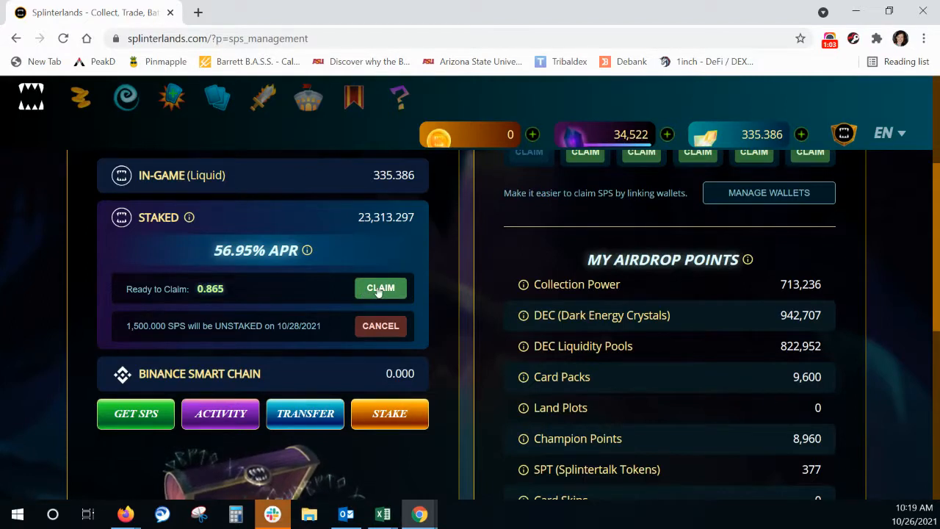
- Claim the pending staking rewards, raising liquid SPS to 336.259
{"action": "left_click", "coordinate": [380, 288]}
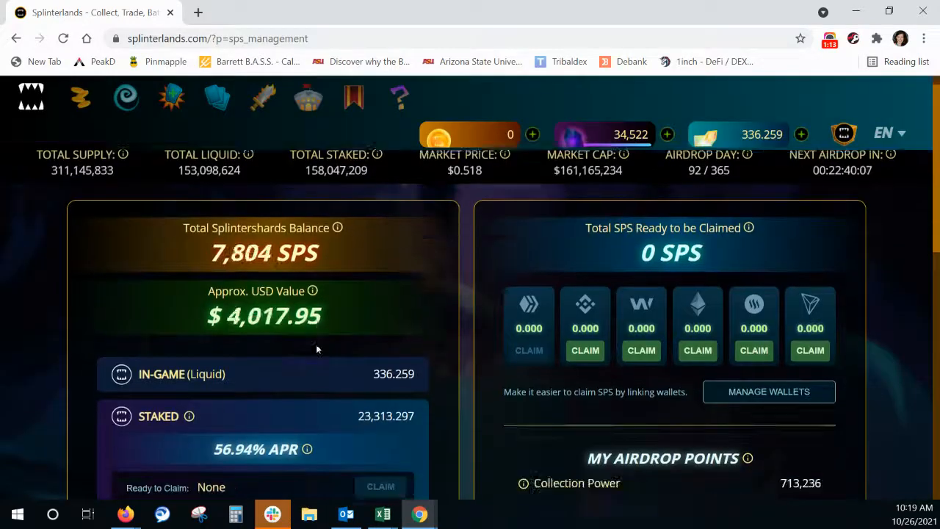
{"action": "scroll", "scroll_direction": "down", "scroll_amount": 3}
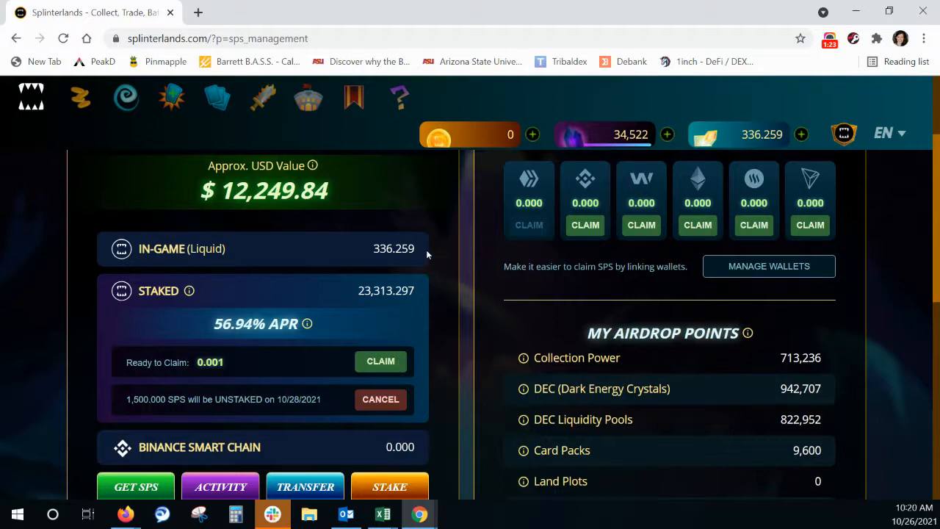
{"action": "scroll", "scroll_direction": "down", "scroll_amount": 3}
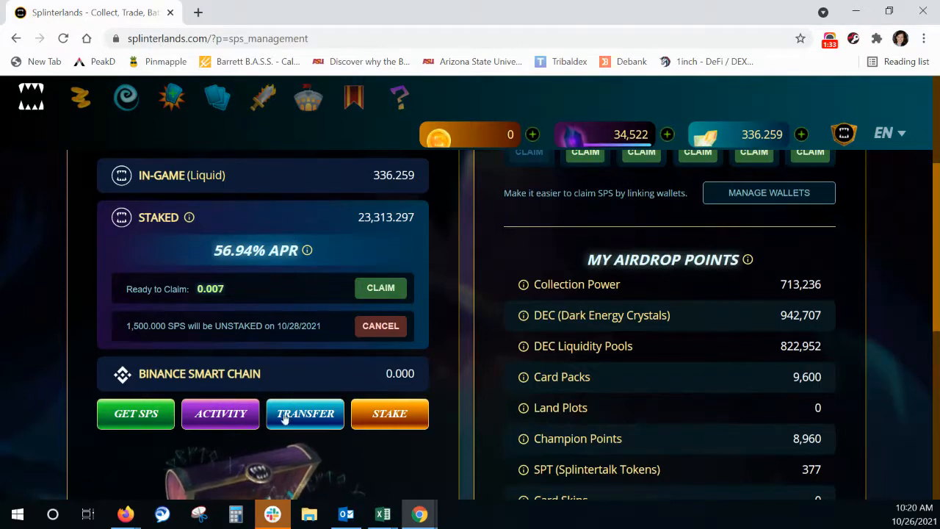
{"action": "mouse_move", "coordinate": [389, 414]}
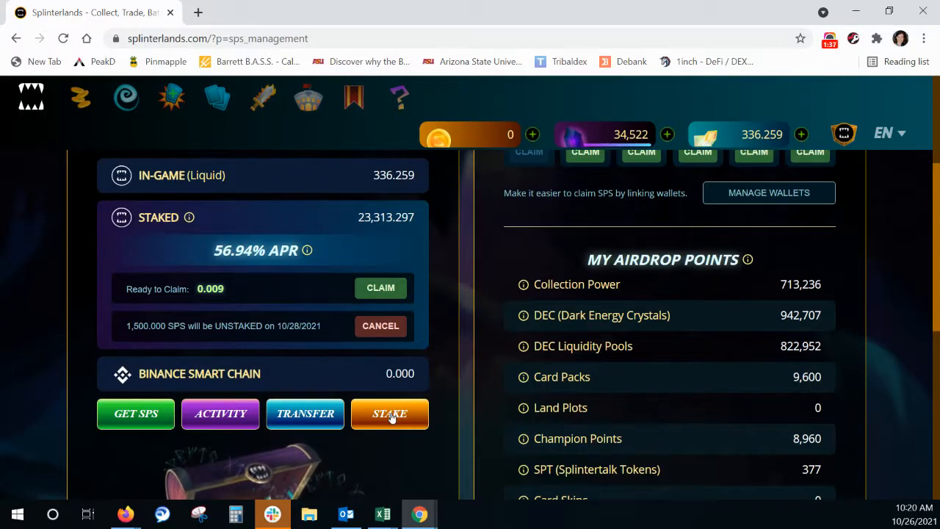
- Stake 336 SPS and confirm, bringing the staked total to 23,649.297 SPS
{"action": "left_click", "coordinate": [390, 413]}
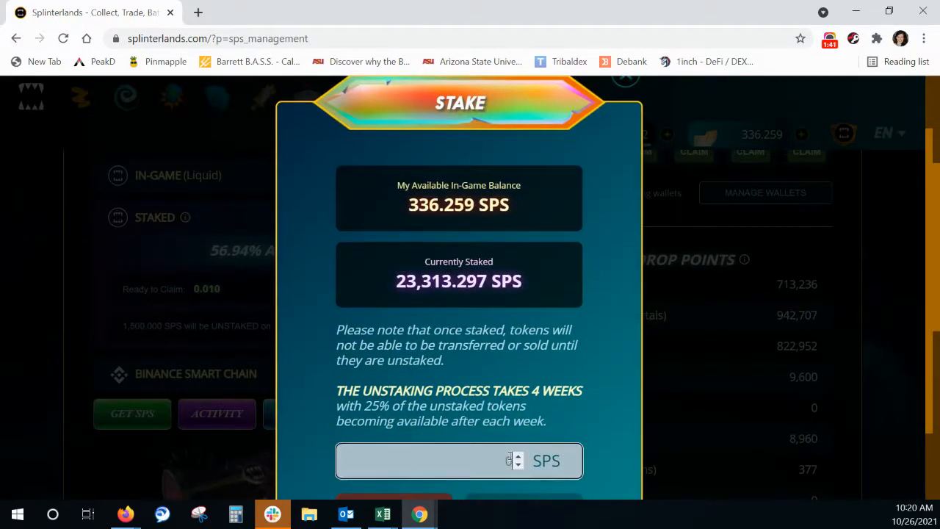
{"action": "type", "text": "33"}
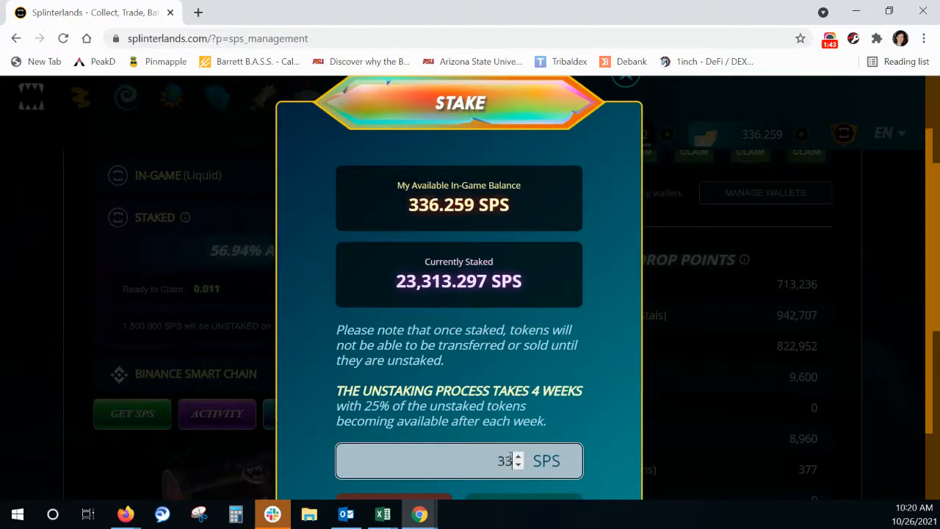
{"action": "type", "text": "6"}
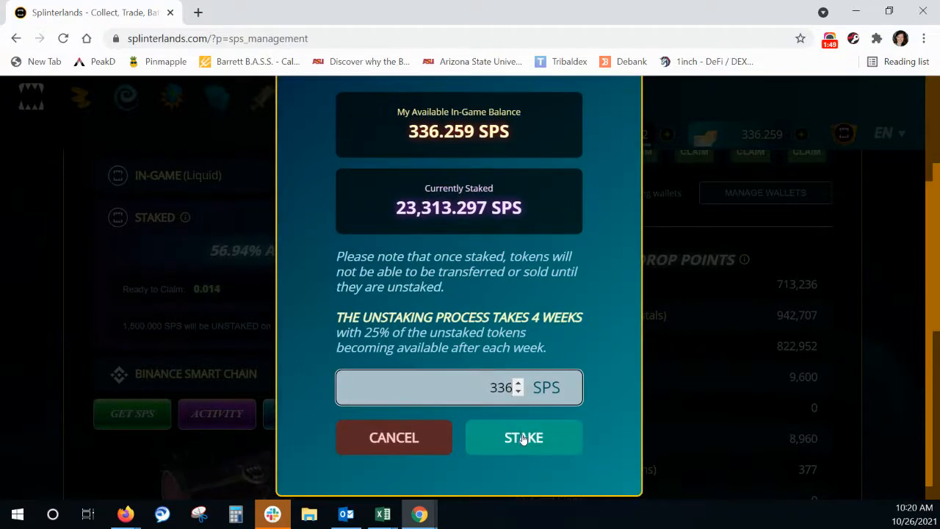
{"action": "left_click", "coordinate": [524, 437]}
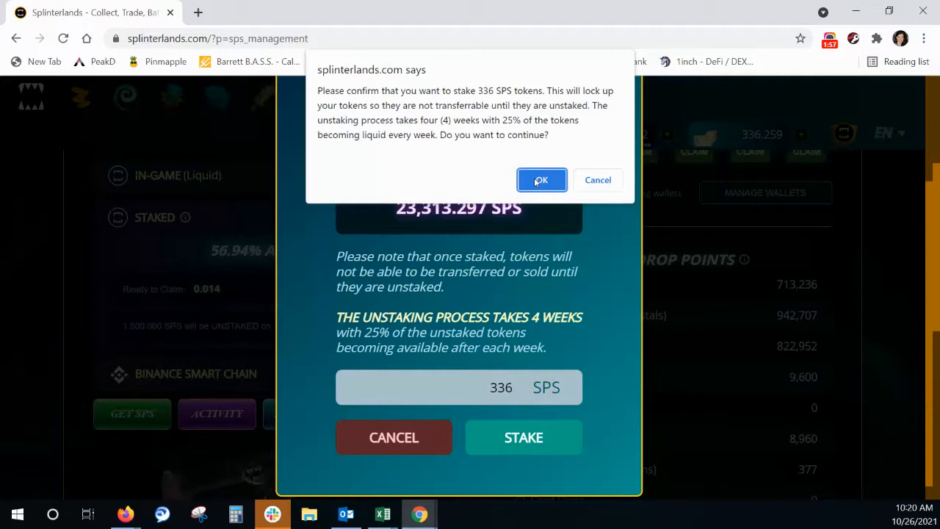
{"action": "left_click", "coordinate": [542, 180]}
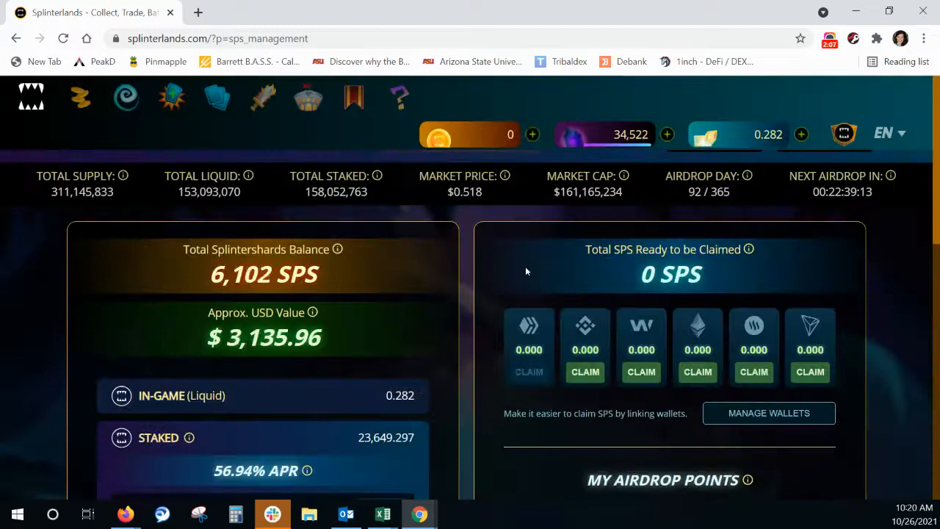
{"action": "scroll", "scroll_direction": "down", "scroll_amount": 3}
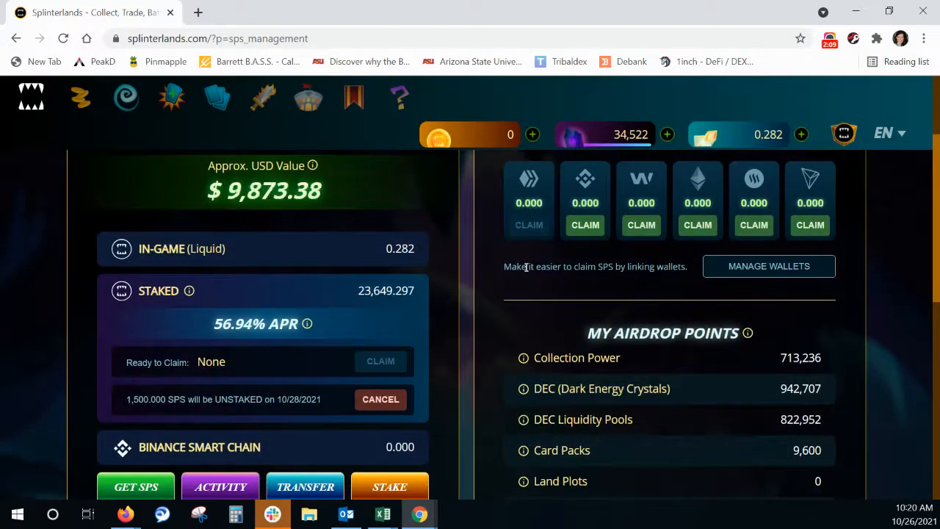
{"action": "scroll", "scroll_direction": "up", "scroll_amount": 3}
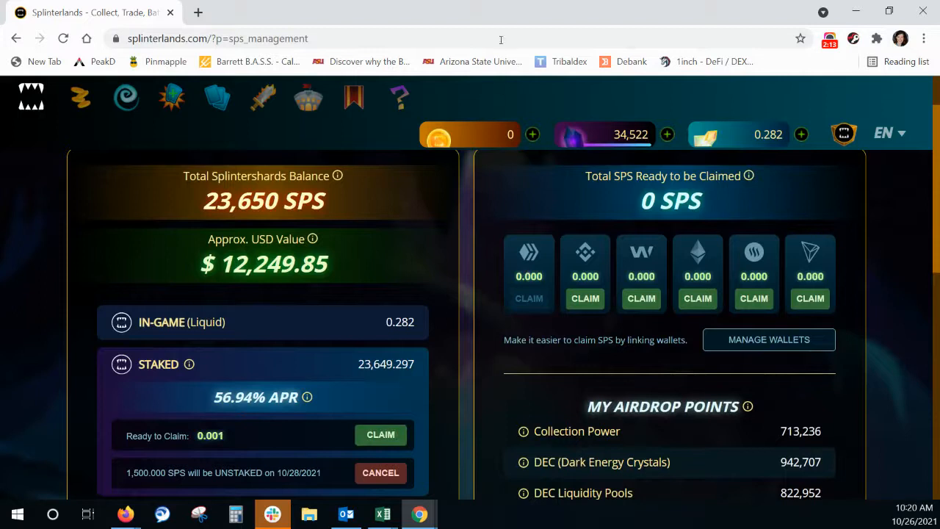
{"action": "scroll", "scroll_direction": "down", "scroll_amount": 3}
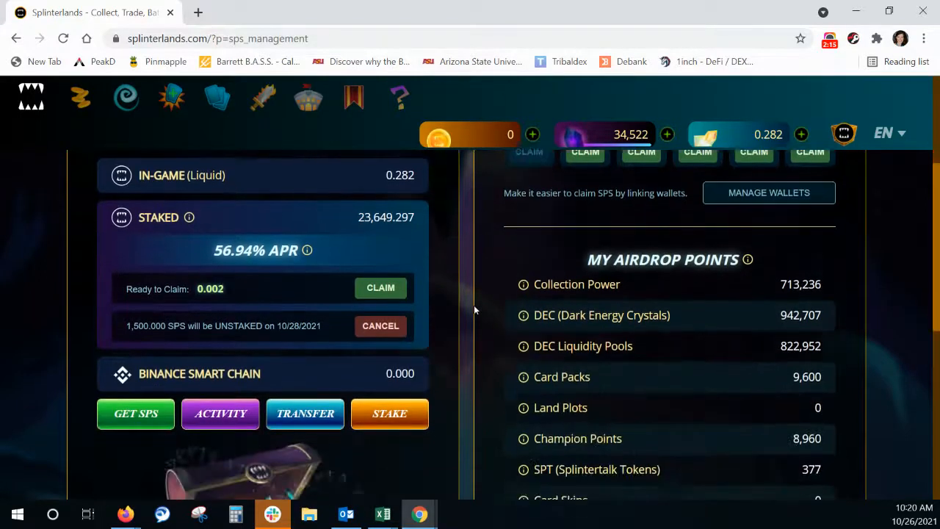
{"action": "scroll", "scroll_direction": "up", "scroll_amount": 3}
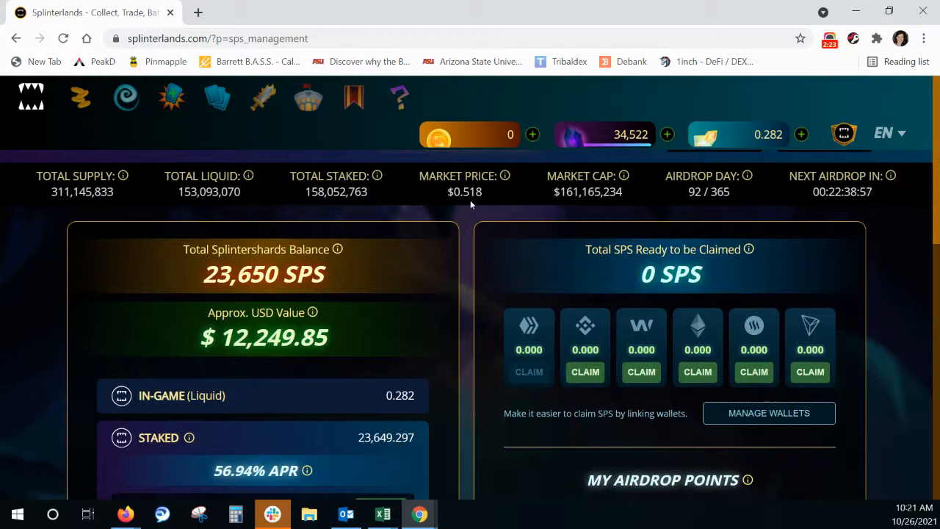
{"action": "mouse_move", "coordinate": [340, 275]}
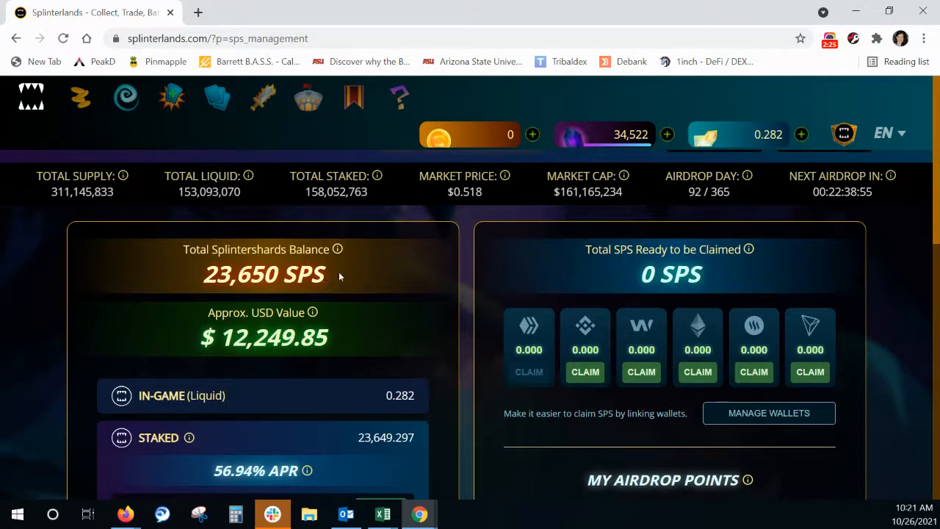
{"action": "mouse_move", "coordinate": [82, 99]}
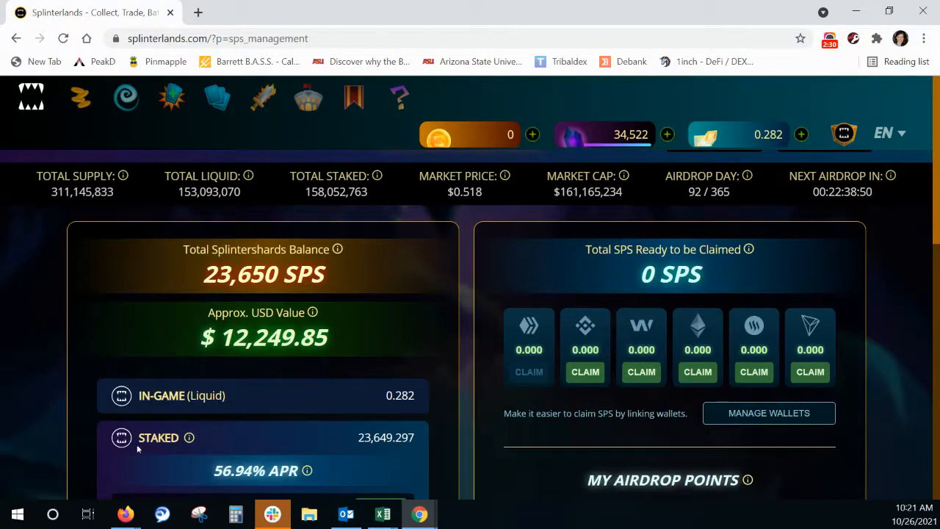
{"action": "mouse_move", "coordinate": [81, 97]}
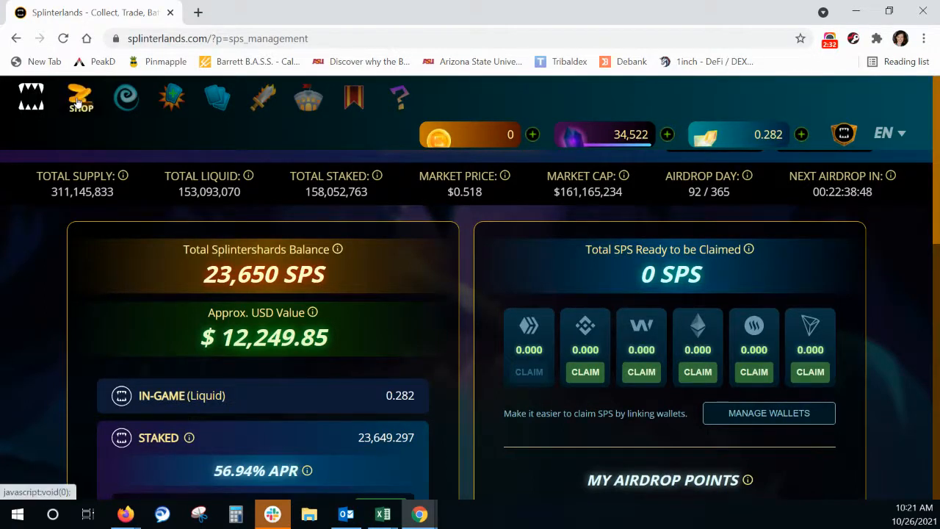
- Open the Chaos Legion pre-sale shop and check the 42.254 vouchers owned
{"action": "left_click", "coordinate": [80, 103]}
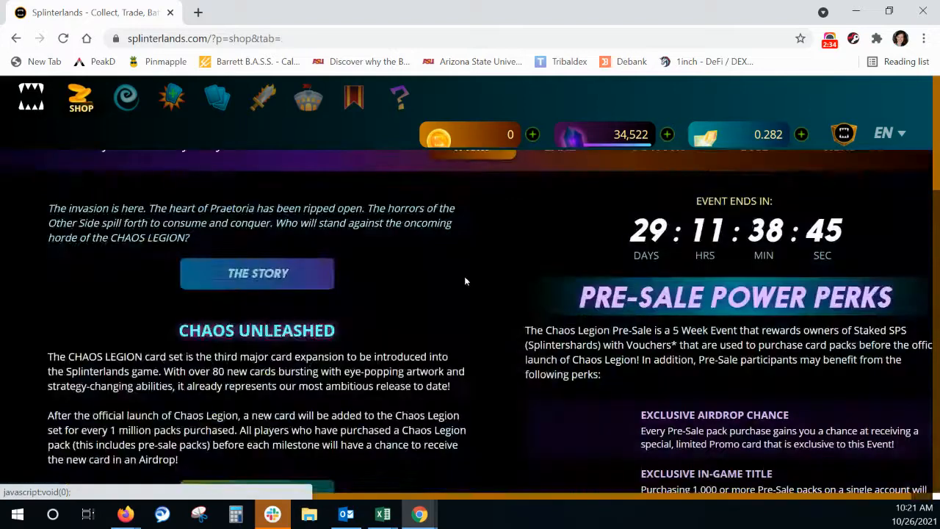
{"action": "scroll", "scroll_direction": "down", "scroll_amount": 3}
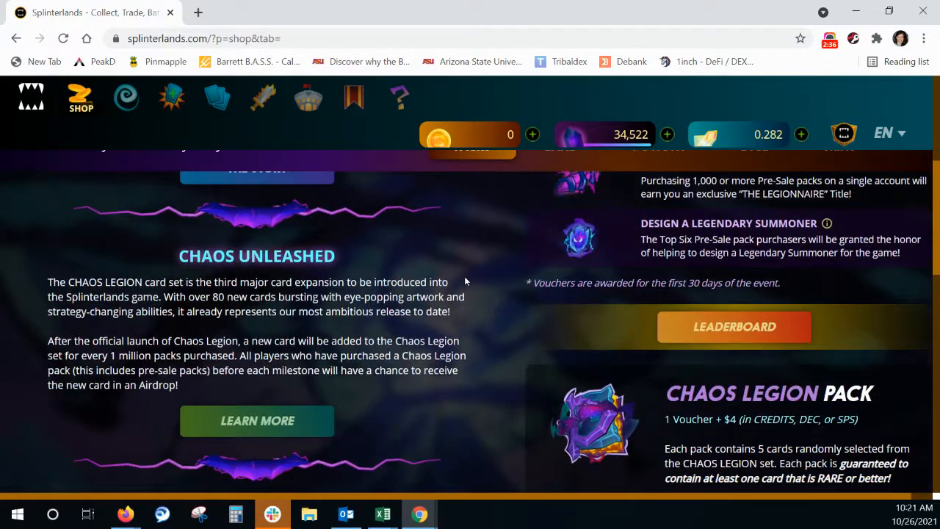
{"action": "scroll", "scroll_direction": "down", "scroll_amount": 3}
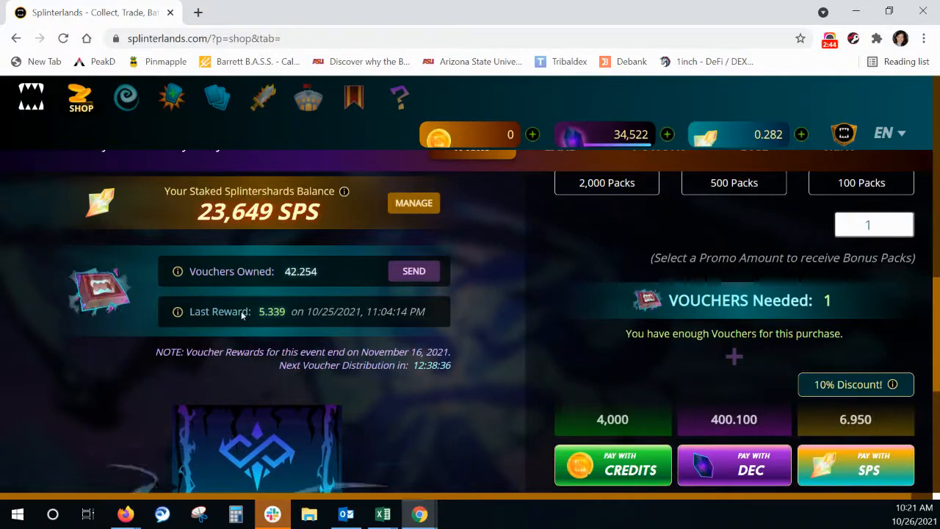
{"action": "mouse_move", "coordinate": [183, 319]}
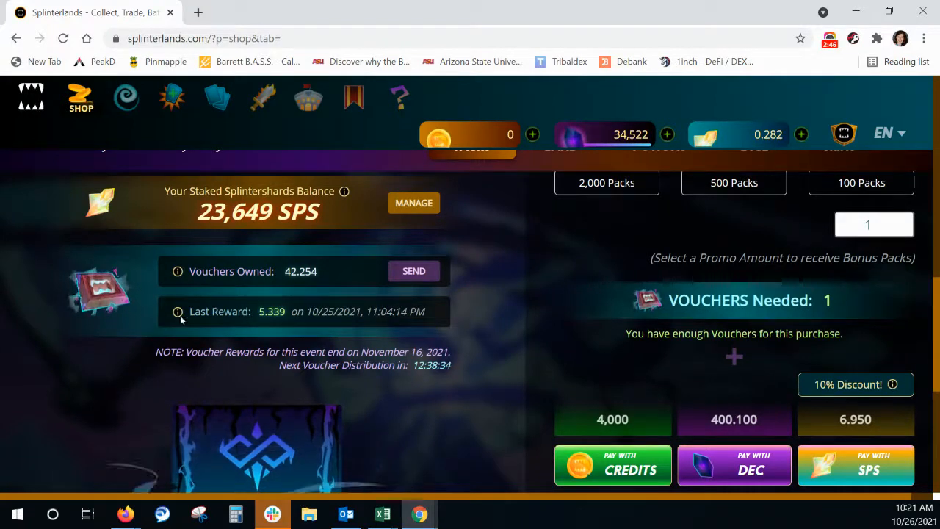
{"action": "mouse_move", "coordinate": [241, 321]}
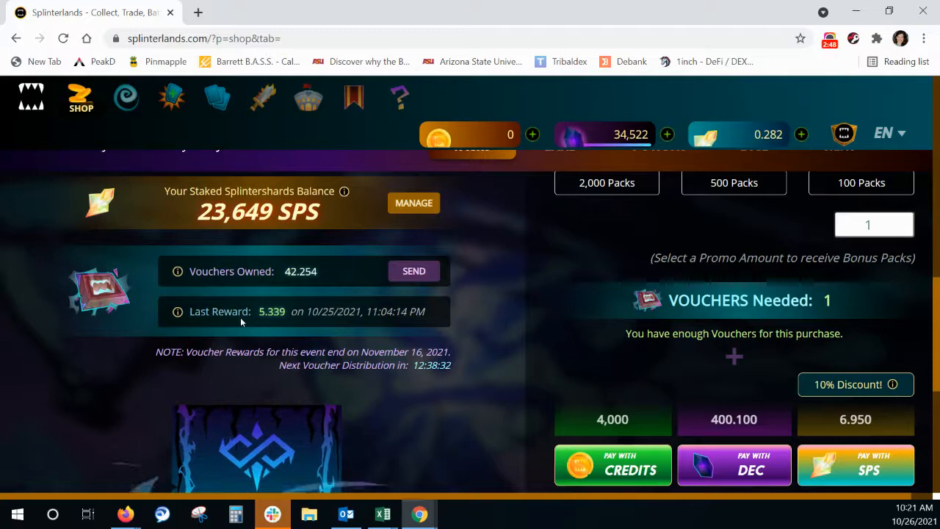
{"action": "mouse_move", "coordinate": [325, 285]}
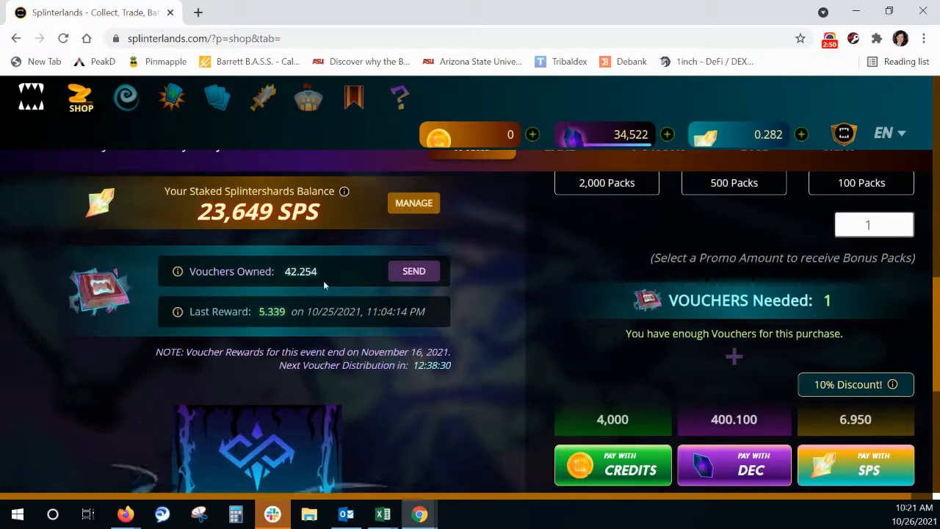
{"action": "mouse_move", "coordinate": [385, 386]}
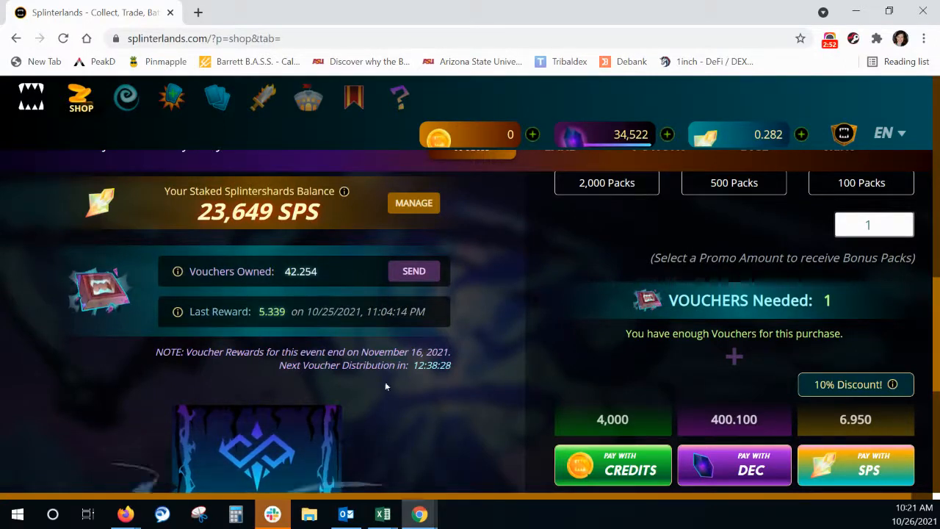
{"action": "mouse_move", "coordinate": [834, 416]}
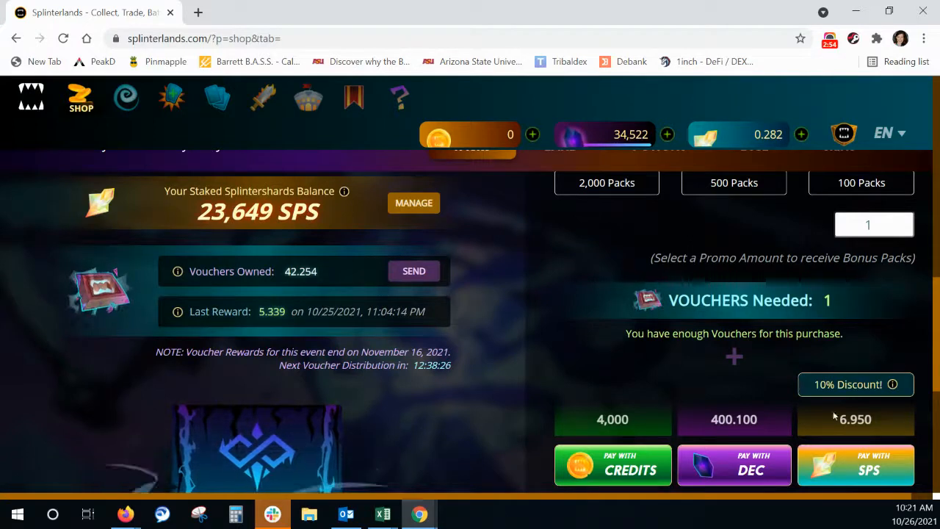
{"action": "scroll", "scroll_direction": "up", "scroll_amount": 3}
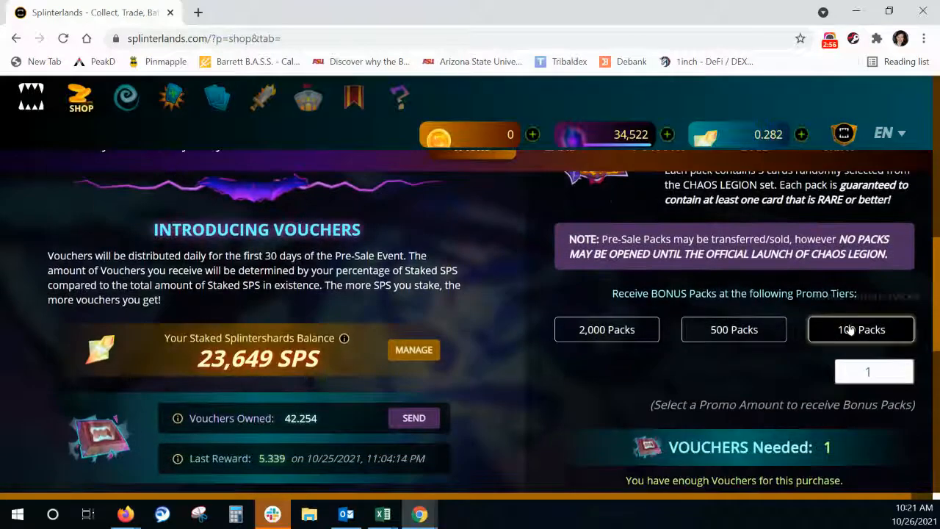
{"action": "scroll", "scroll_direction": "down", "scroll_amount": 3}
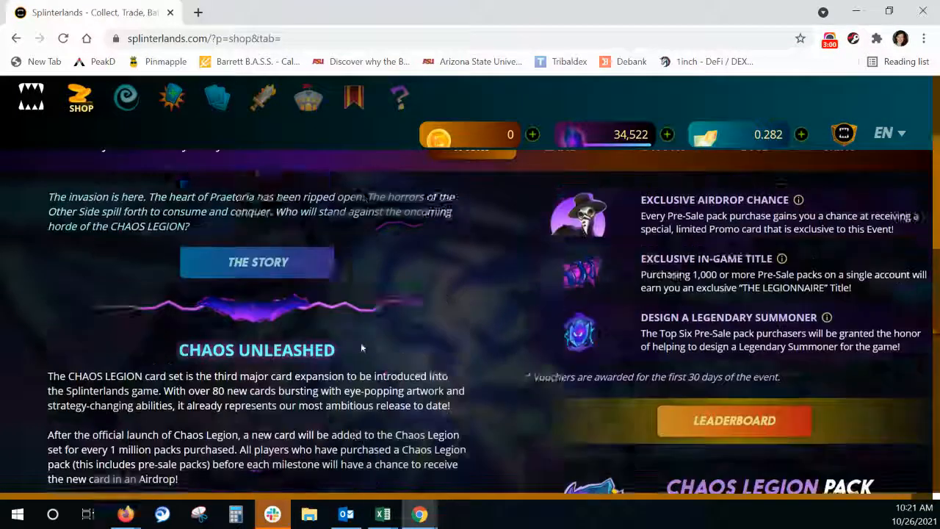
{"action": "scroll", "scroll_direction": "up", "scroll_amount": 3}
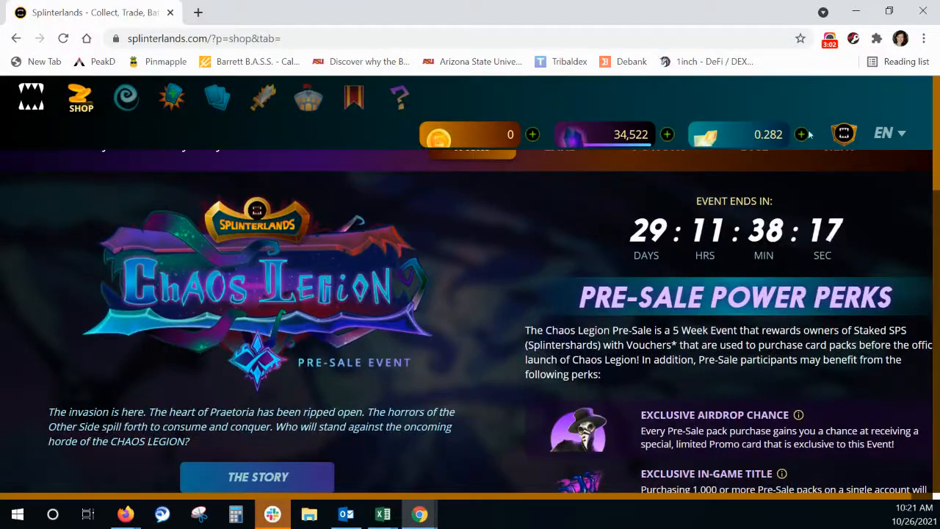